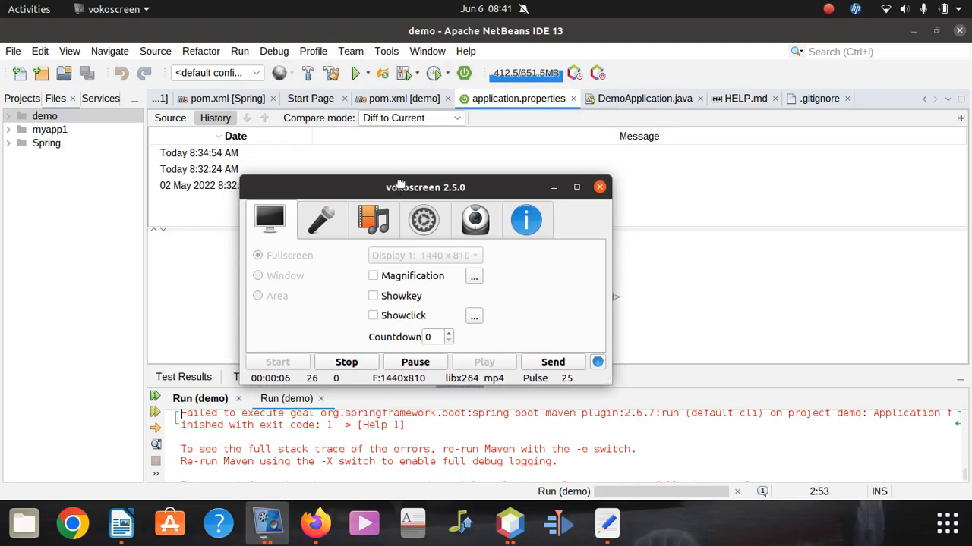
Close the vokoscreen recorder window and its 'can be started only once' notice.
click(525, 220)
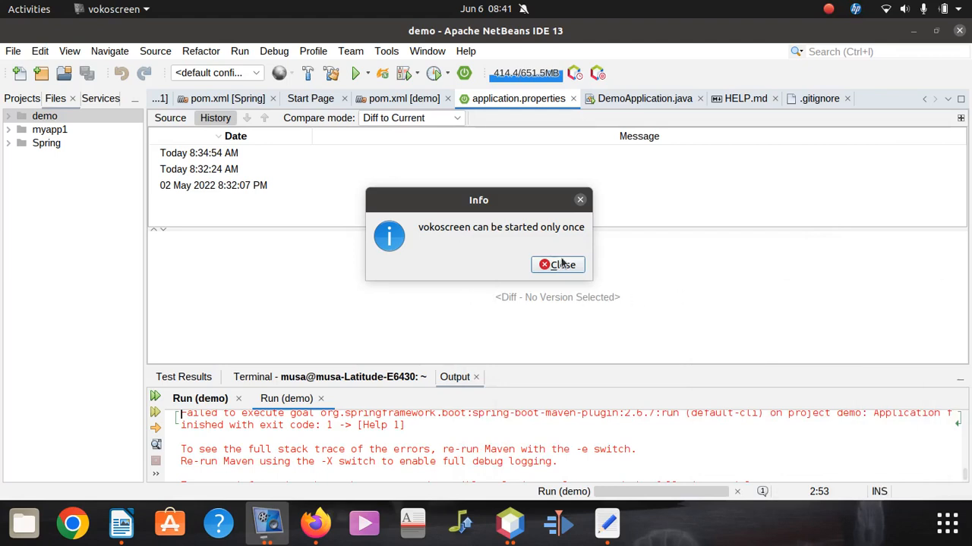
click(557, 264)
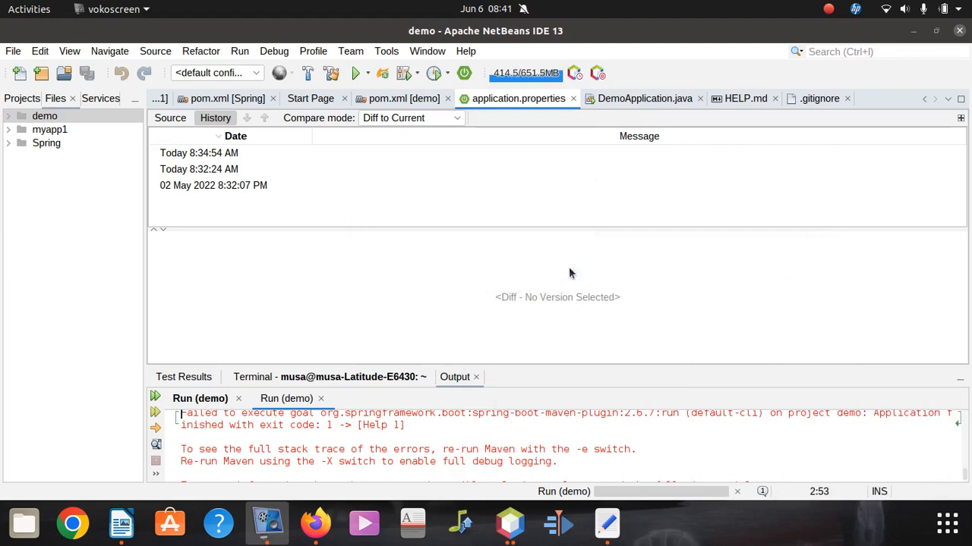
mouse_move(289, 436)
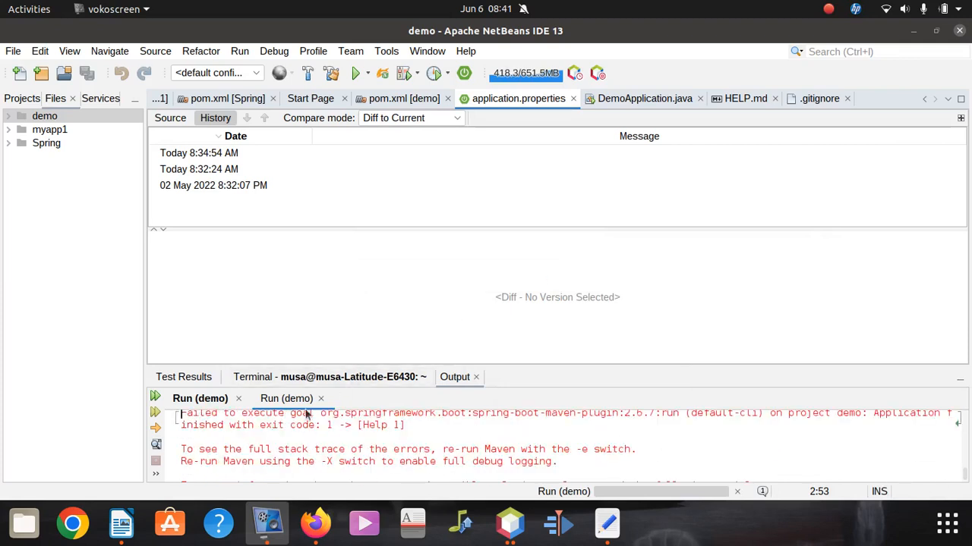
mouse_move(347, 338)
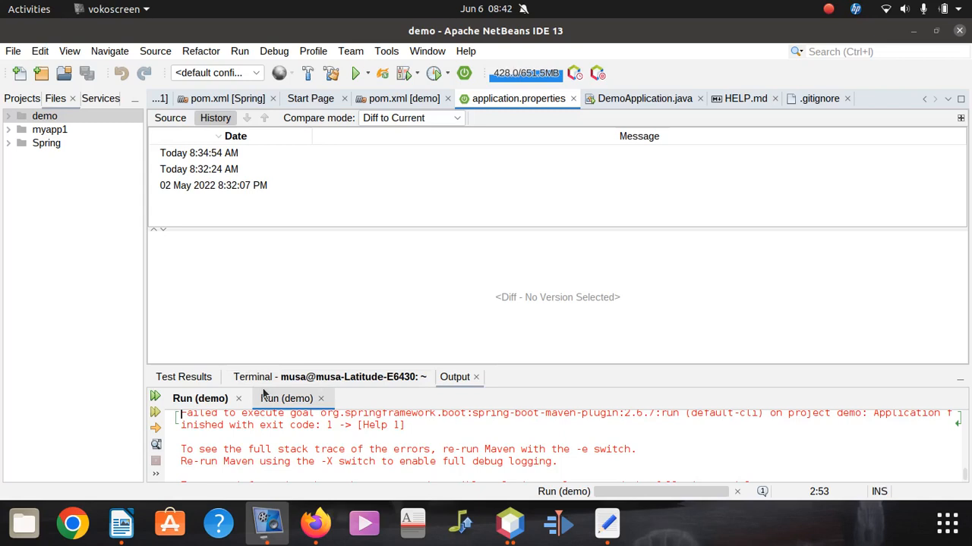
mouse_move(276, 394)
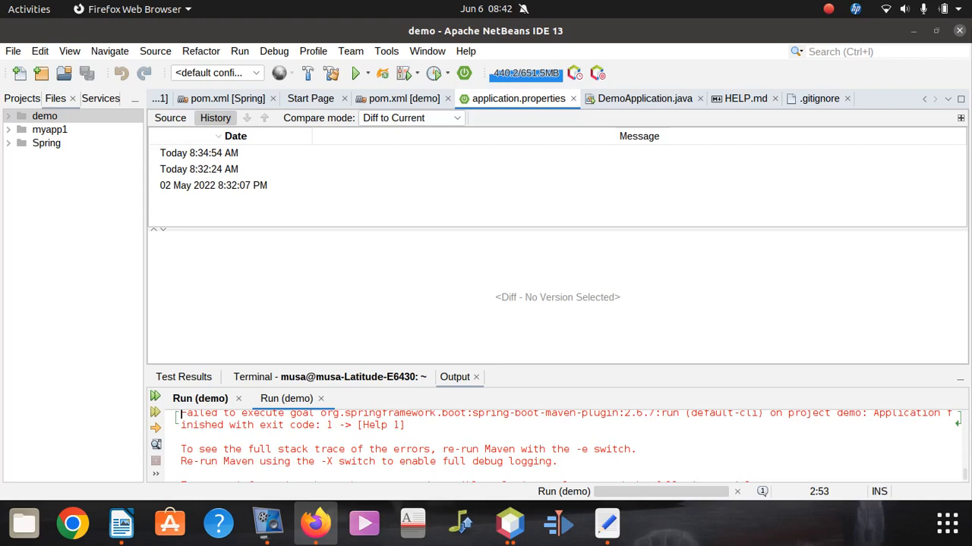
mouse_move(366, 328)
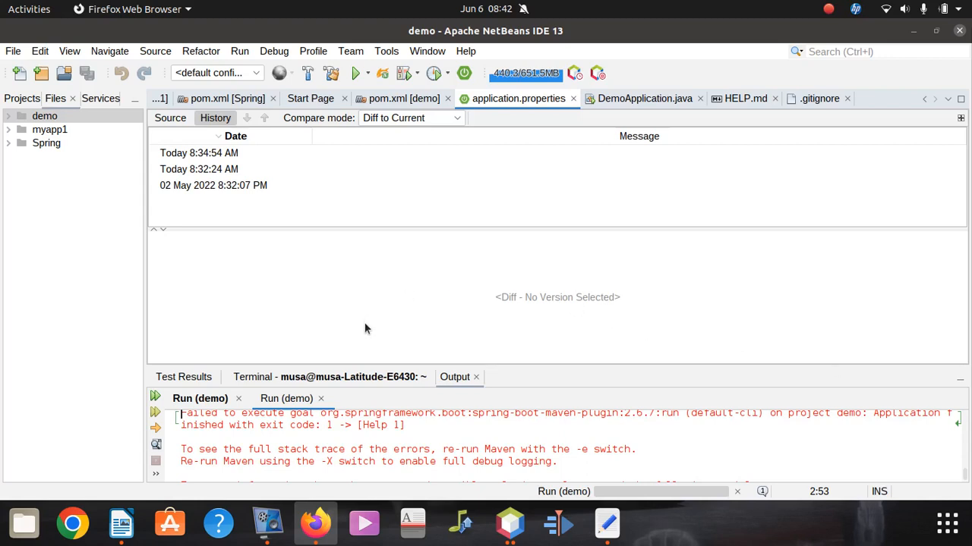
mouse_move(334, 321)
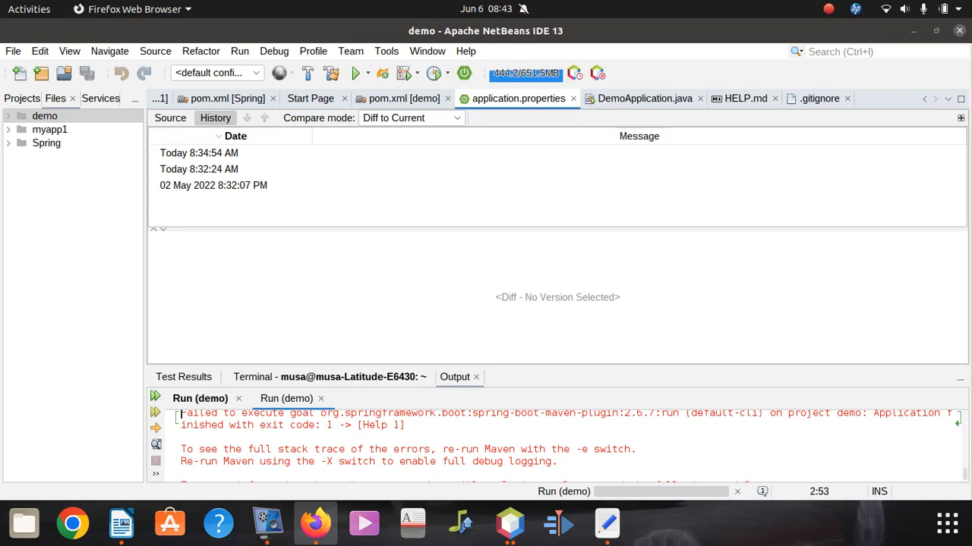
mouse_move(515, 331)
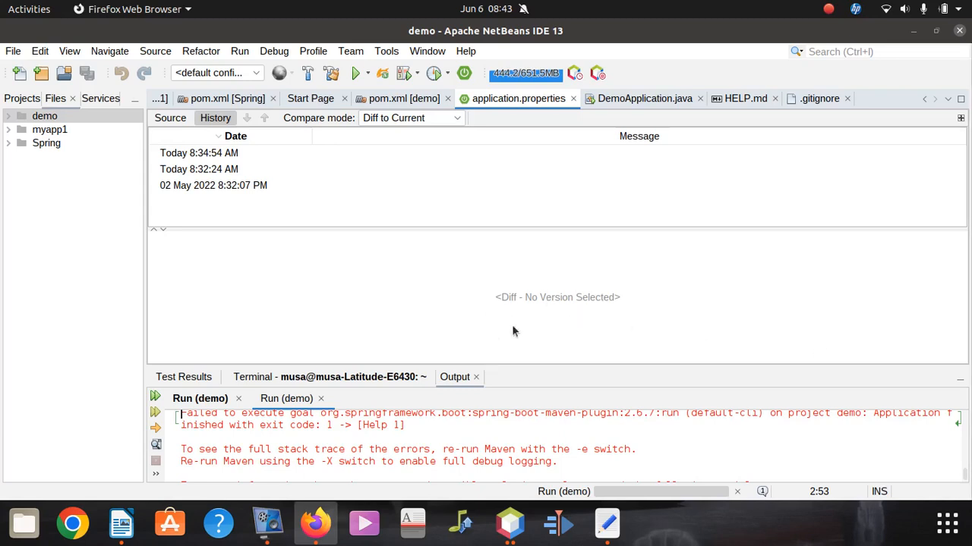
mouse_move(386, 307)
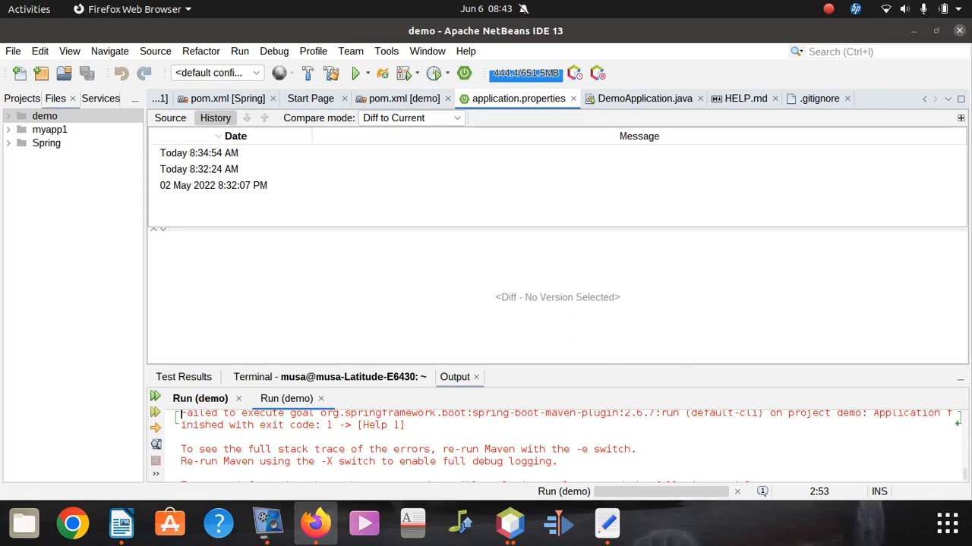
mouse_move(299, 241)
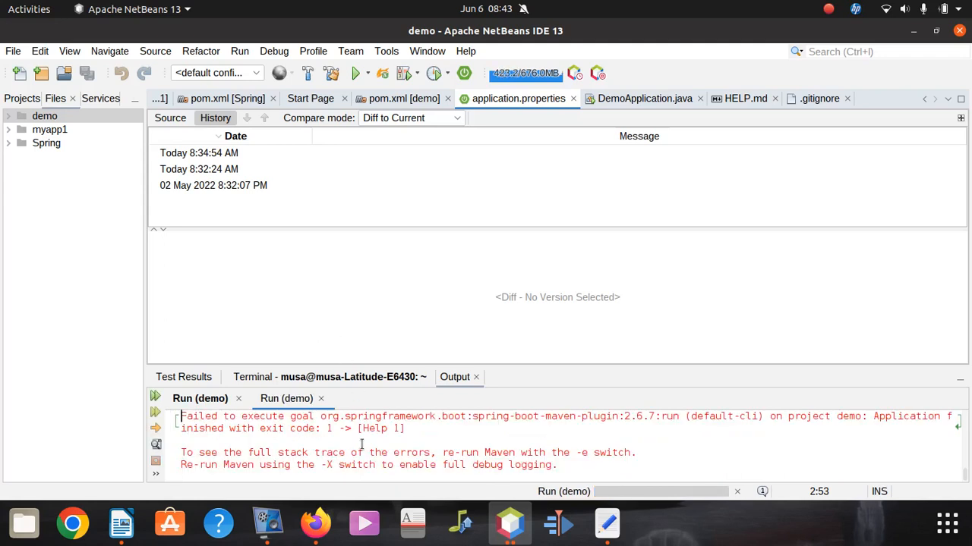
Select the 'Failed to execute goal … [Help 1]' lines in the run output.
double_click(301, 428)
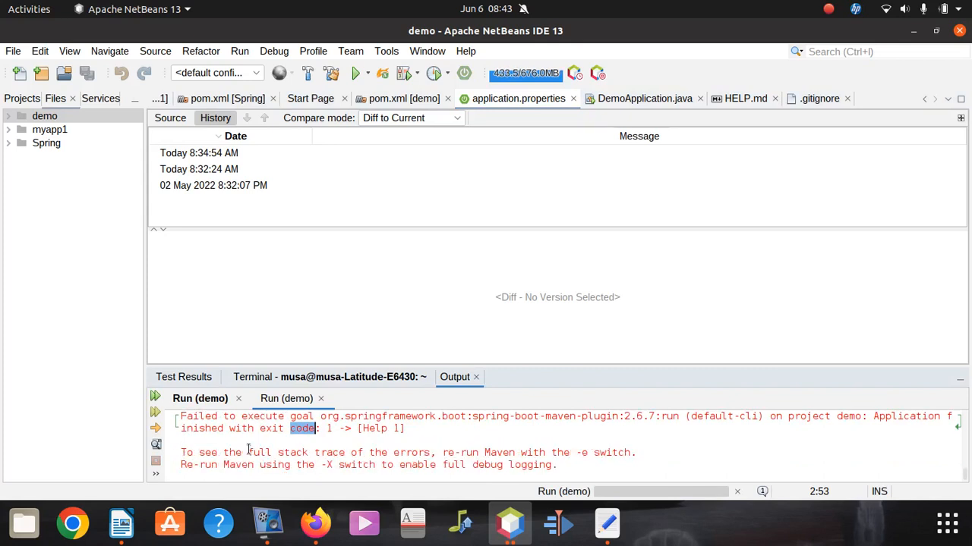
scroll(down, 3)
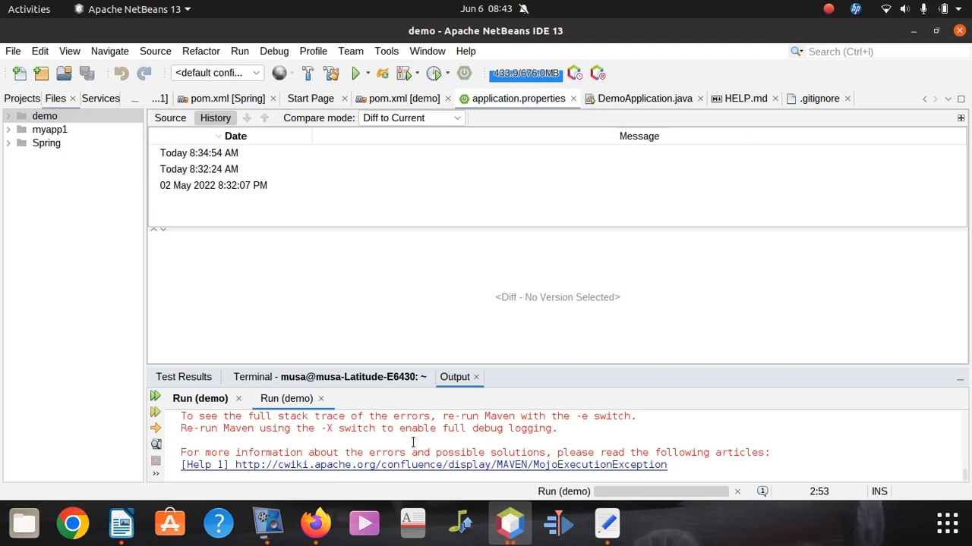
drag(605, 452, 769, 453)
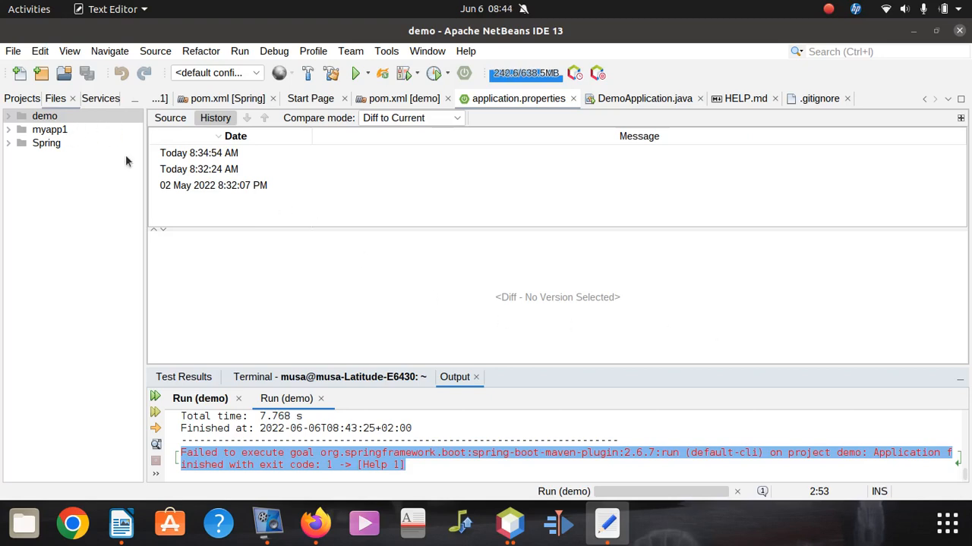
mouse_move(310, 339)
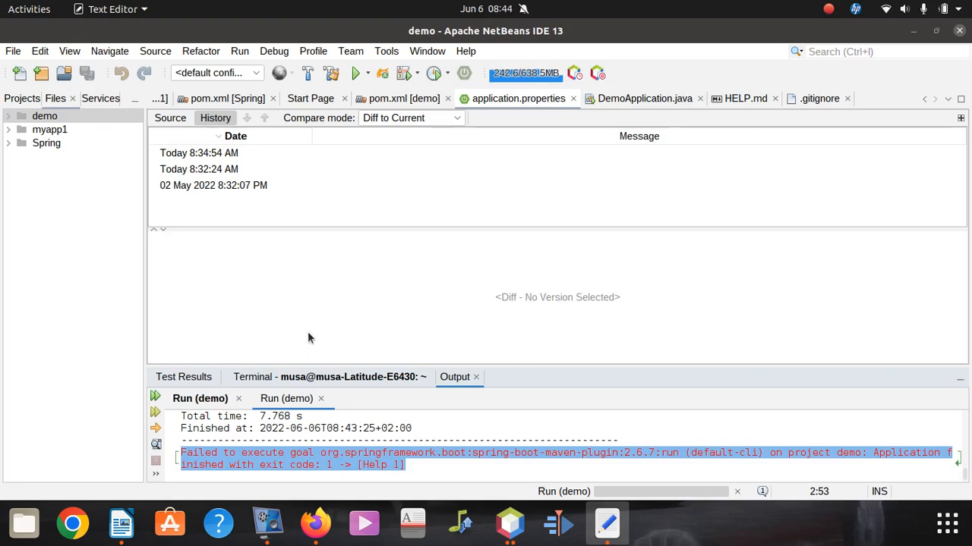
Diff application.properties against its 8:32:24 AM version and expand the demo project node.
click(199, 169)
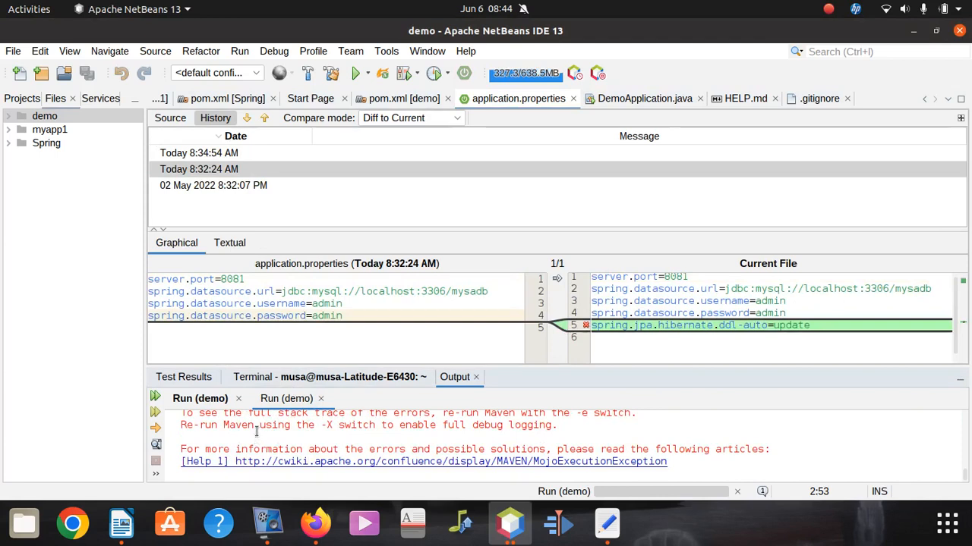
click(44, 115)
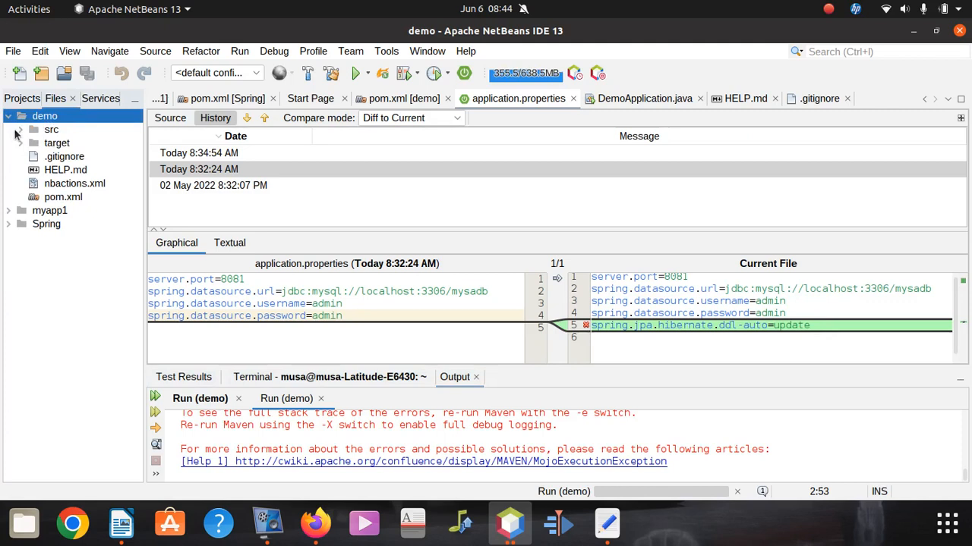
Expand src, main and resources in the demo tree to show application.properties.
click(19, 129)
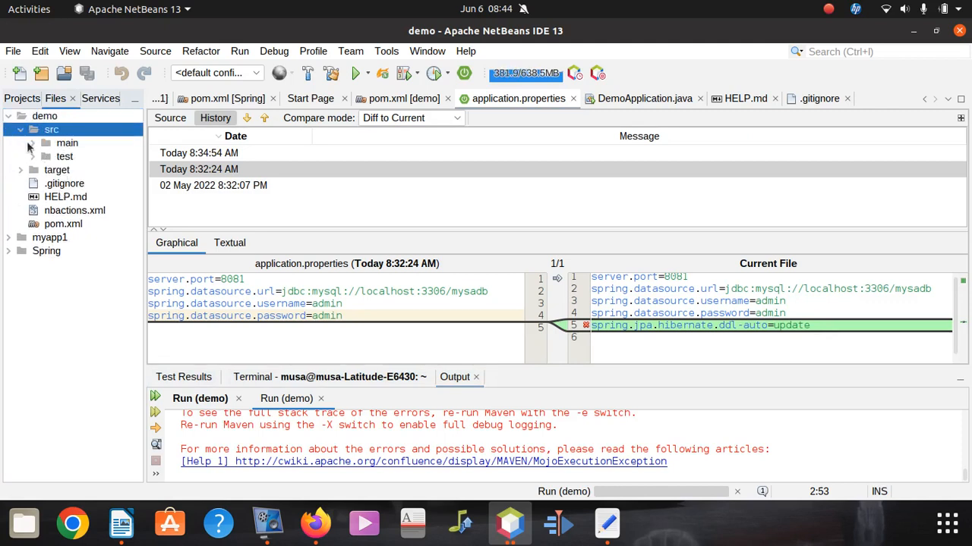
click(43, 143)
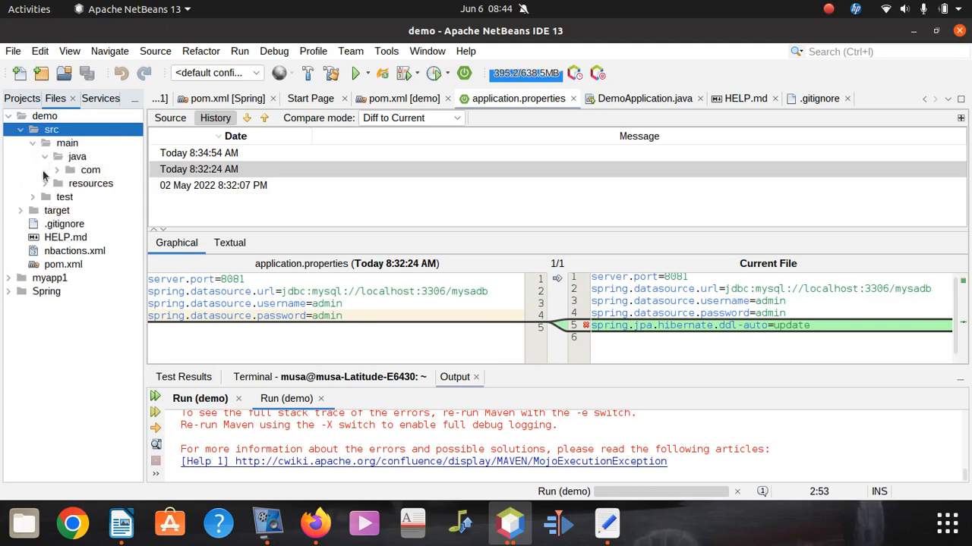
click(46, 182)
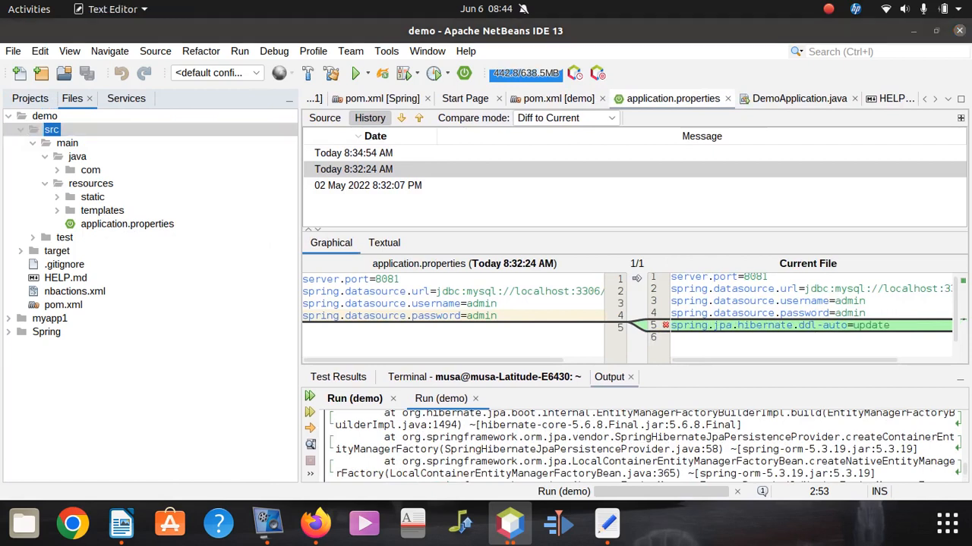
click(315, 524)
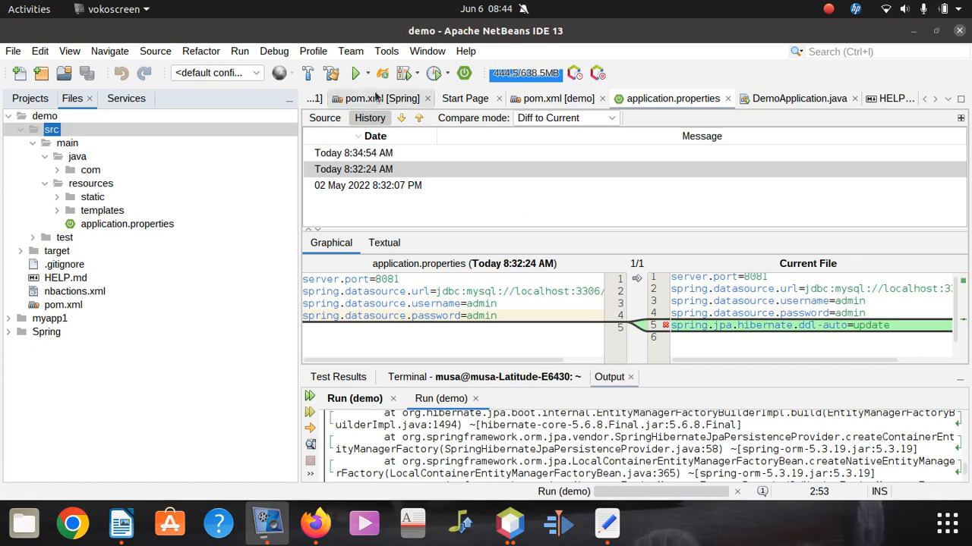
click(353, 168)
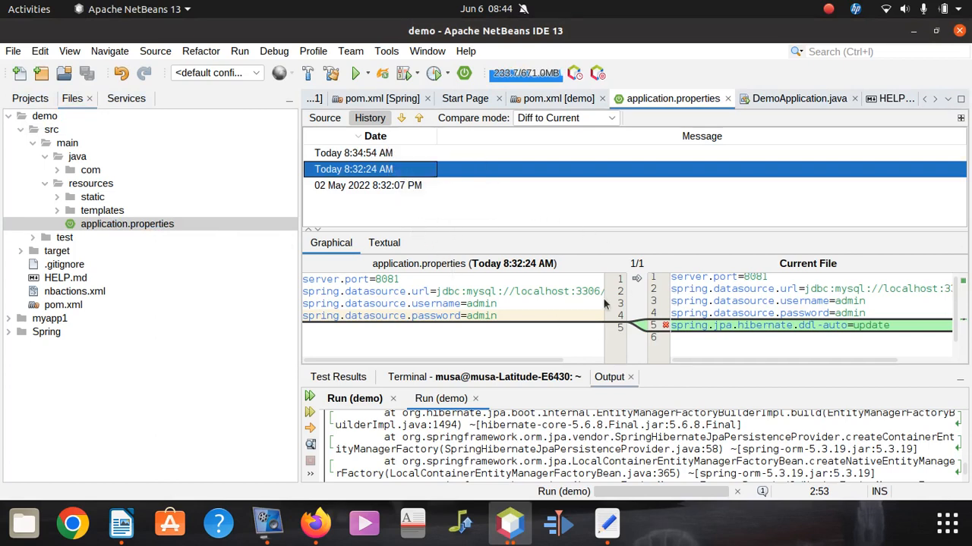
mouse_move(433, 237)
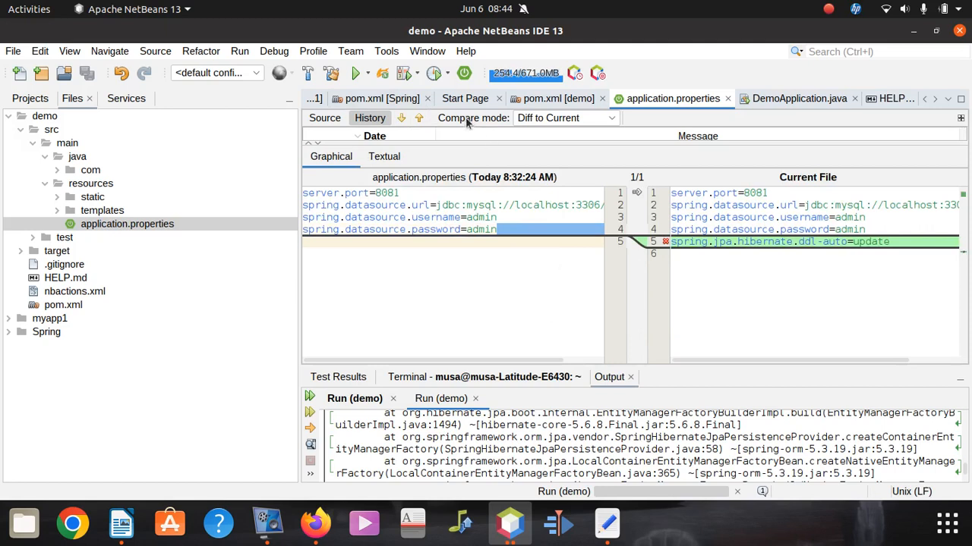
Compare the Textual and Graphical diffs, then return to the Source editor.
click(559, 98)
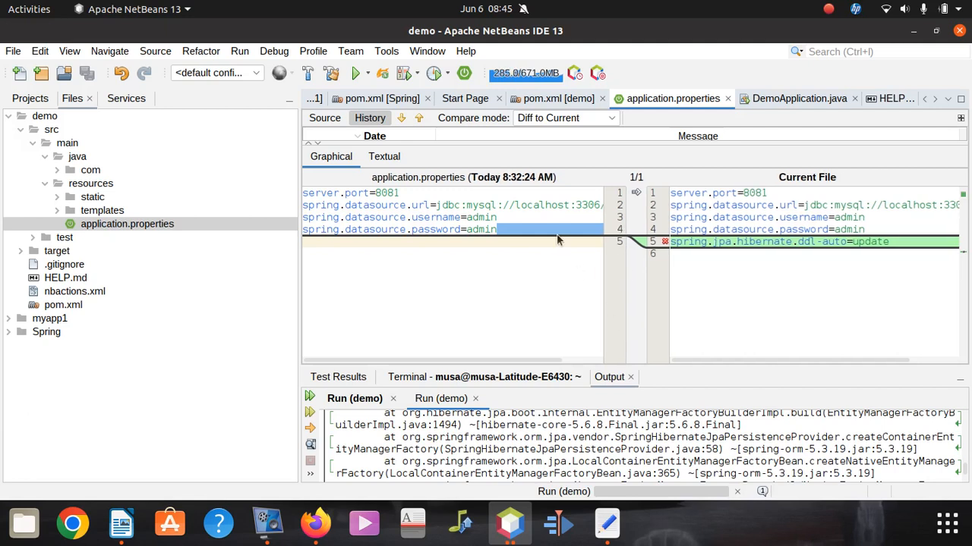
click(383, 156)
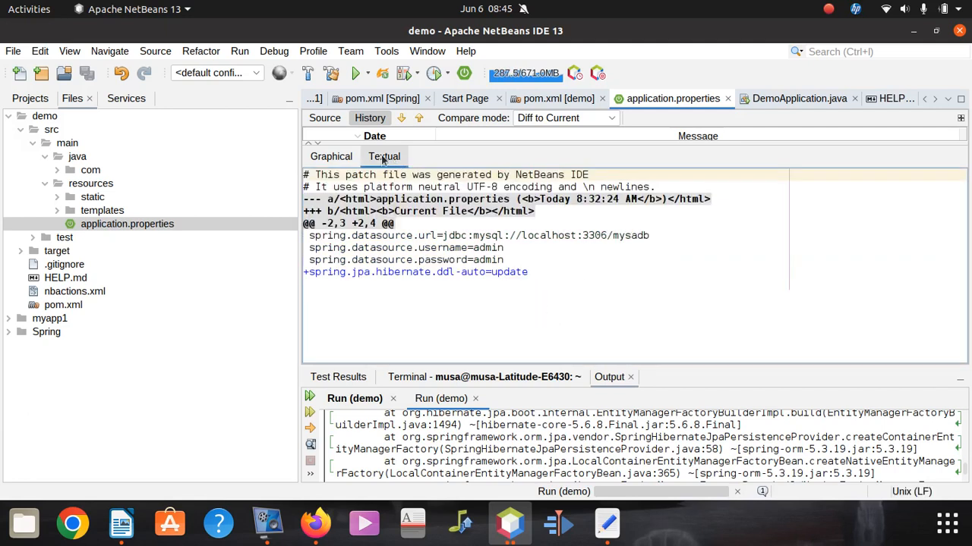
click(330, 156)
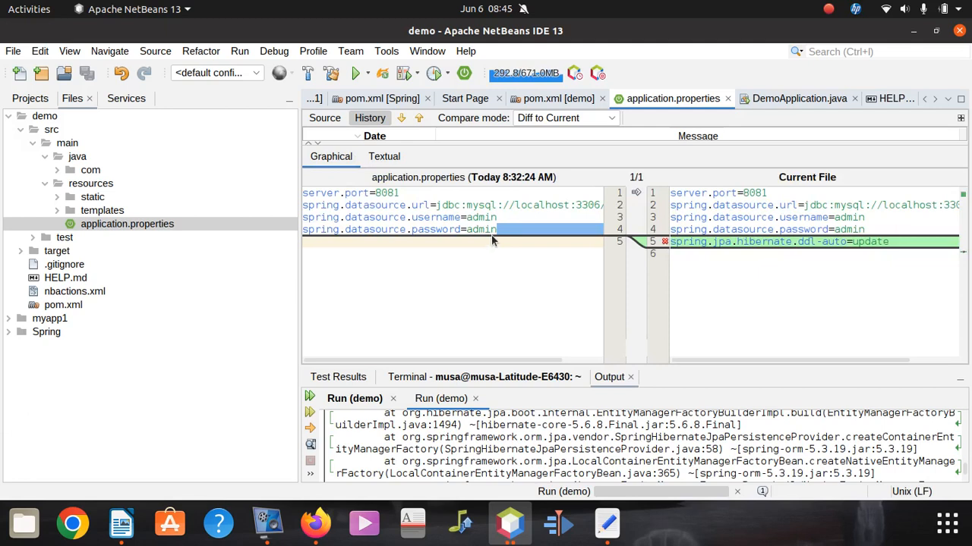
mouse_move(589, 239)
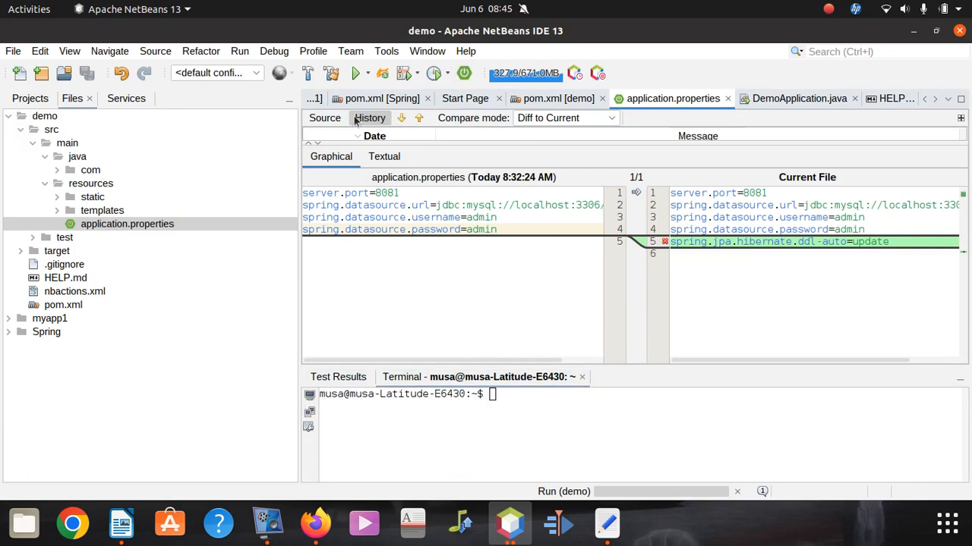
click(325, 118)
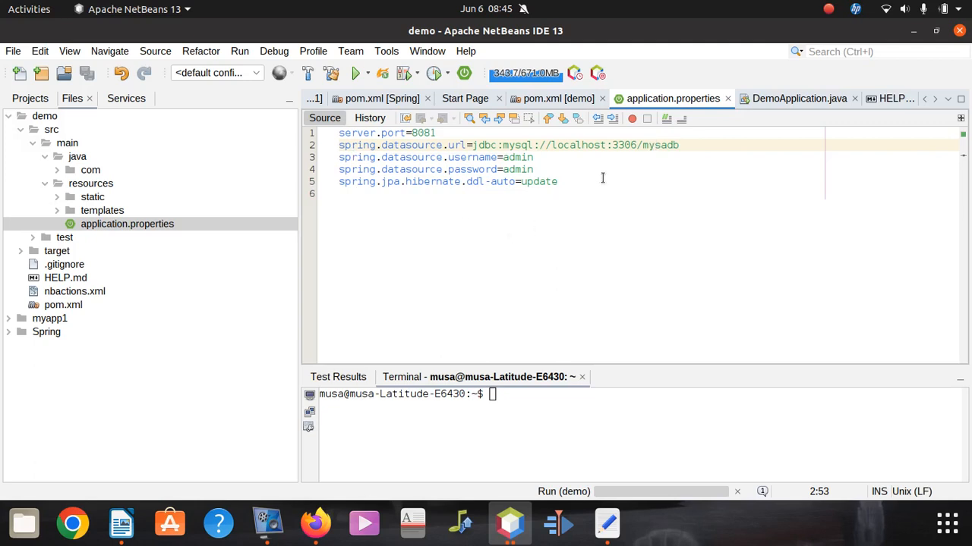
Change the JDBC URL database name on line 2 from mysadb to musadb.
click(656, 145)
text(u)
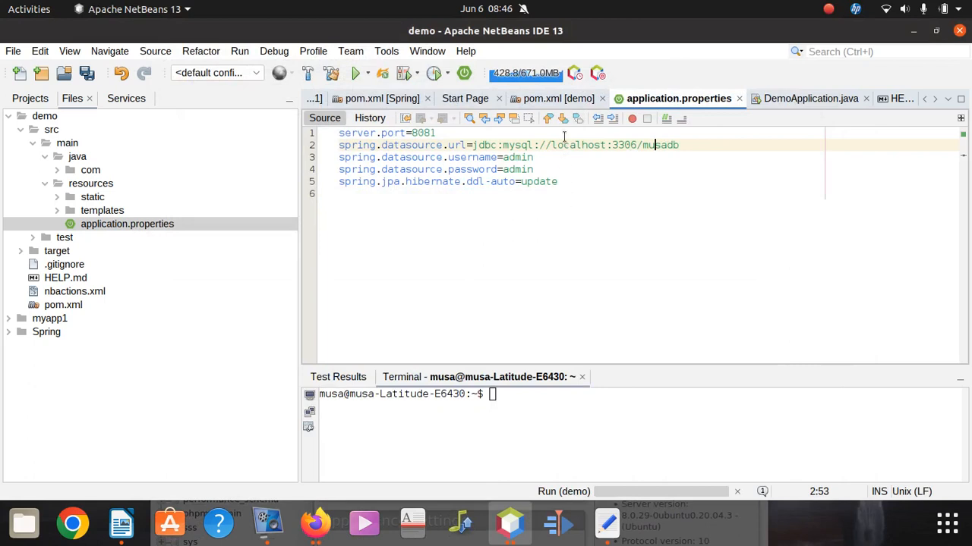
mouse_move(569, 198)
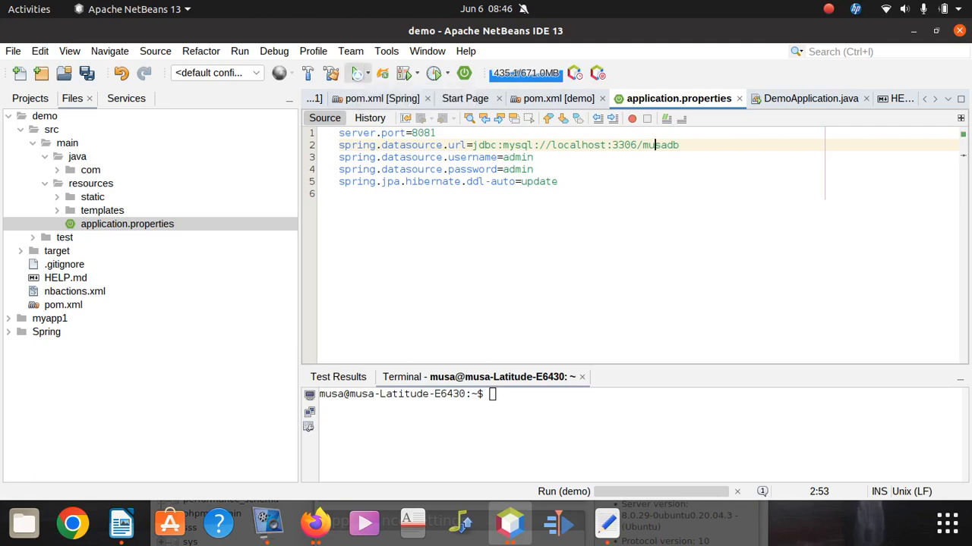
Save application.properties and rerun demo, which again ends in a Maven goal failure.
click(352, 72)
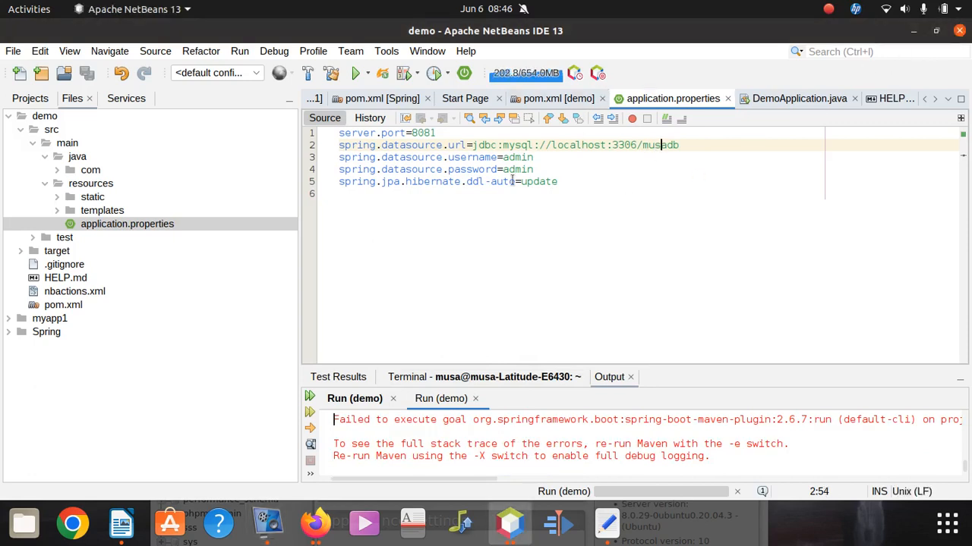
click(11, 51)
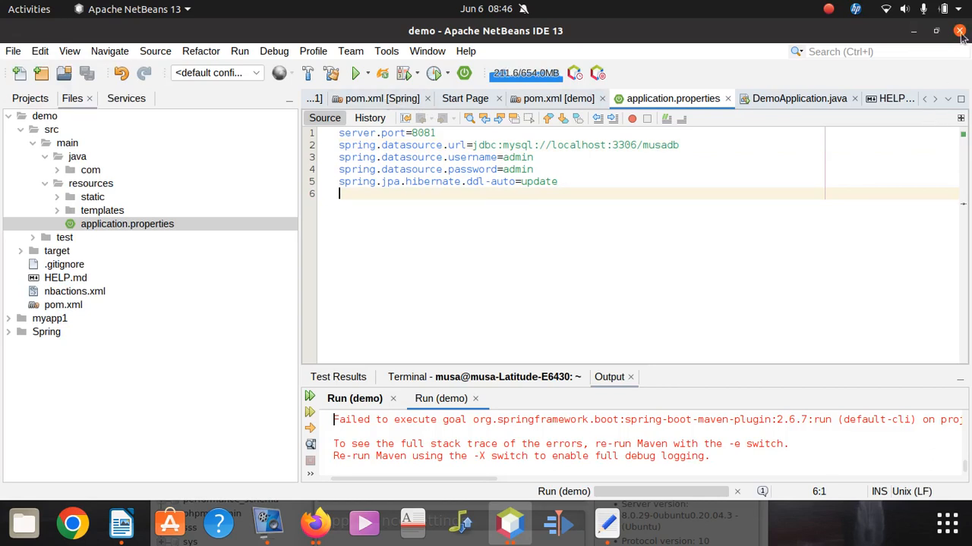
Close the NetBeans window, bringing up the Exit IDE confirmation.
click(958, 31)
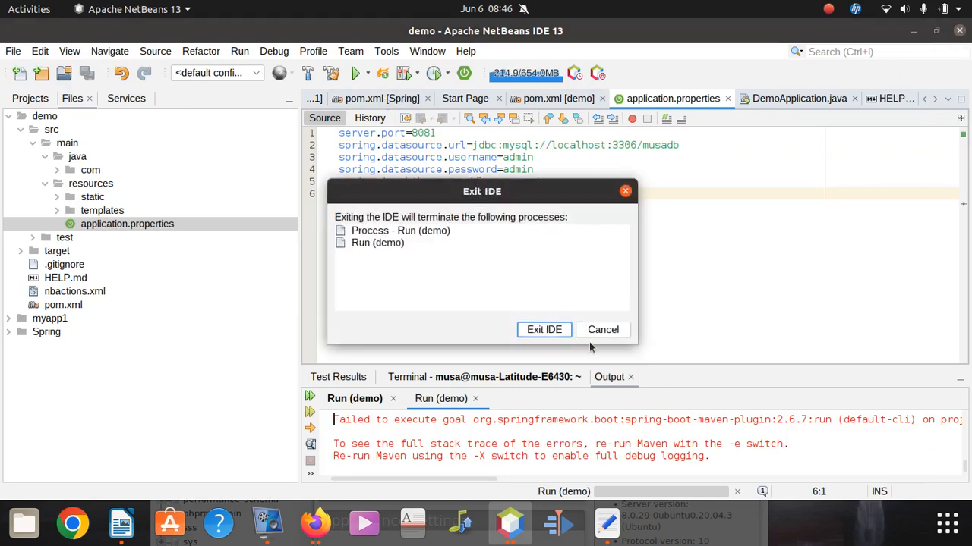
mouse_move(543, 330)
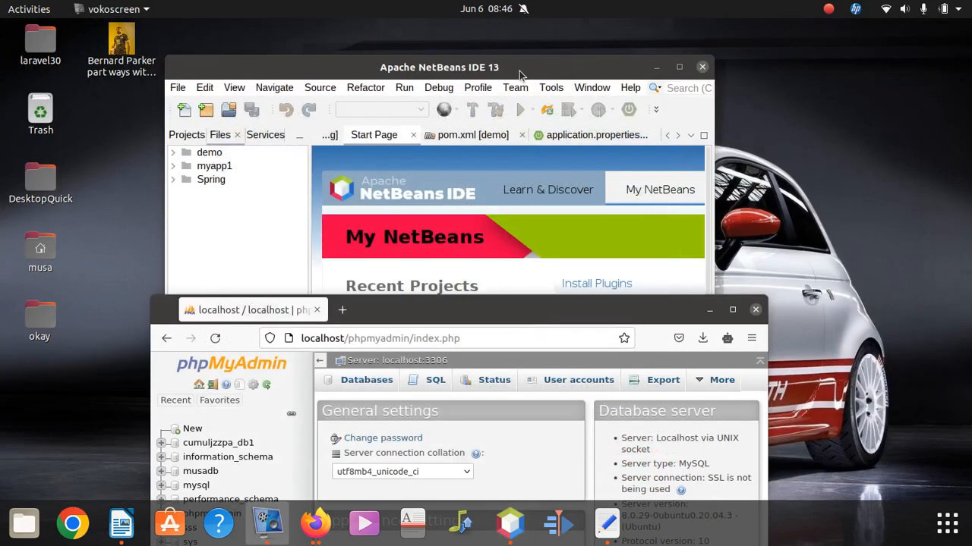
View phpMyAdmin's database list showing musadb, and relaunch NetBeans.
click(678, 67)
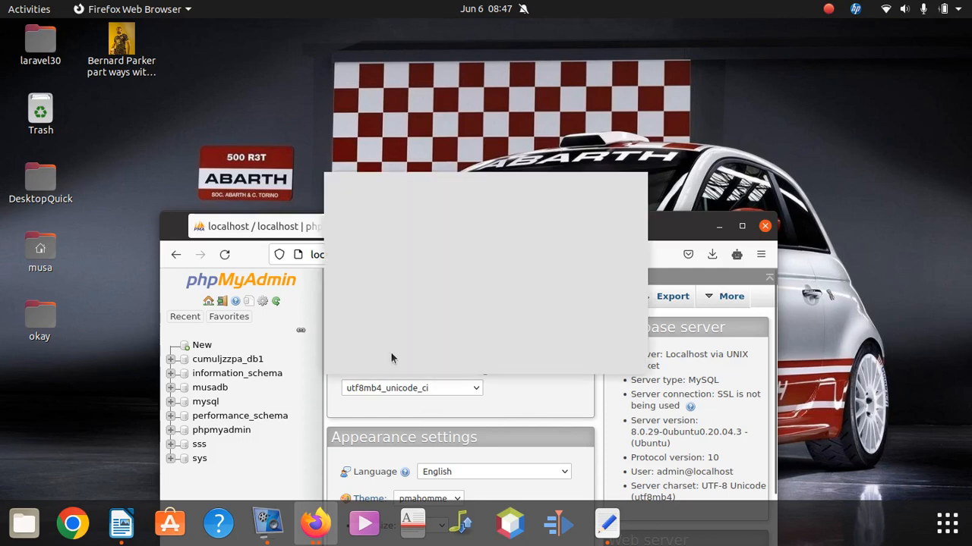
click(508, 523)
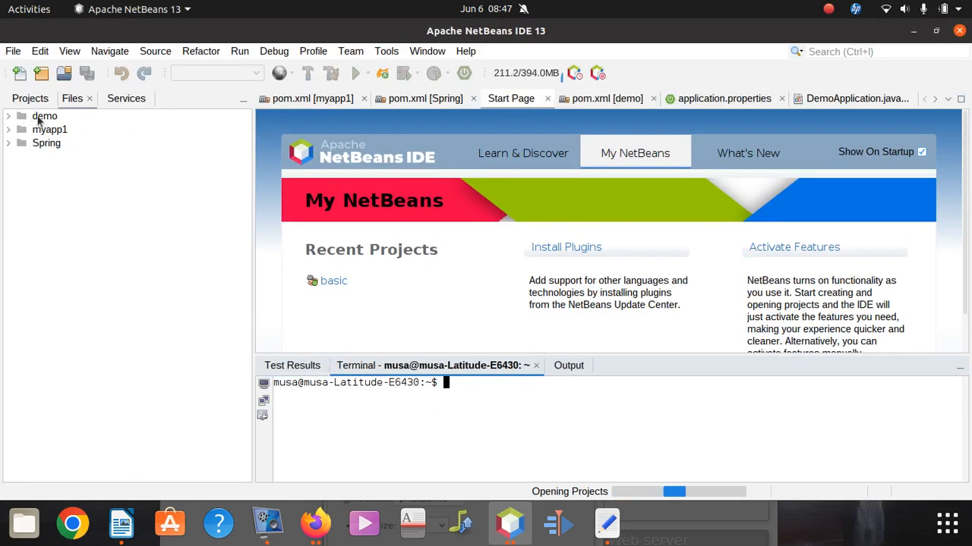
Select the demo project and bring application.properties with the musadb URL to the front.
click(44, 115)
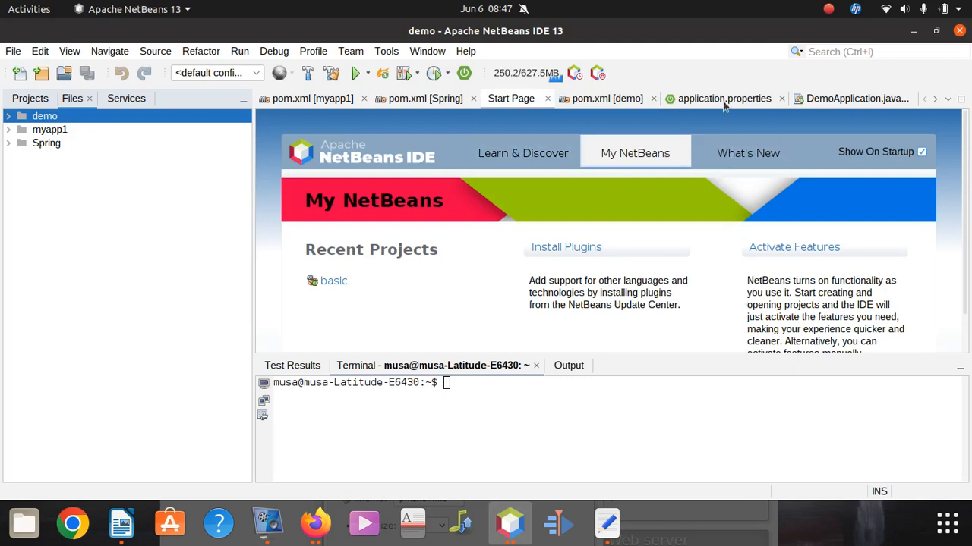
click(724, 98)
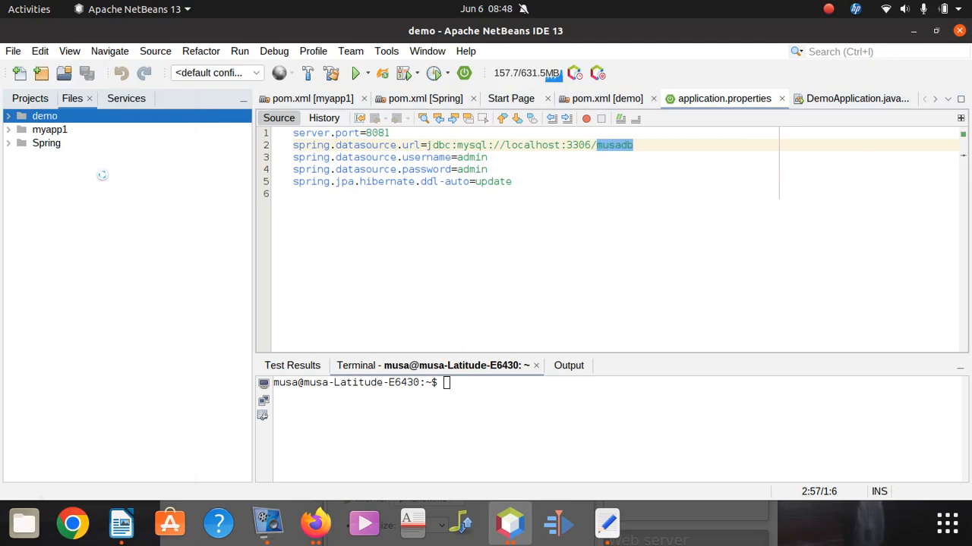
Rerun the demo project and confirm the log shows DemoApplication started and prints 'We won'.
click(353, 73)
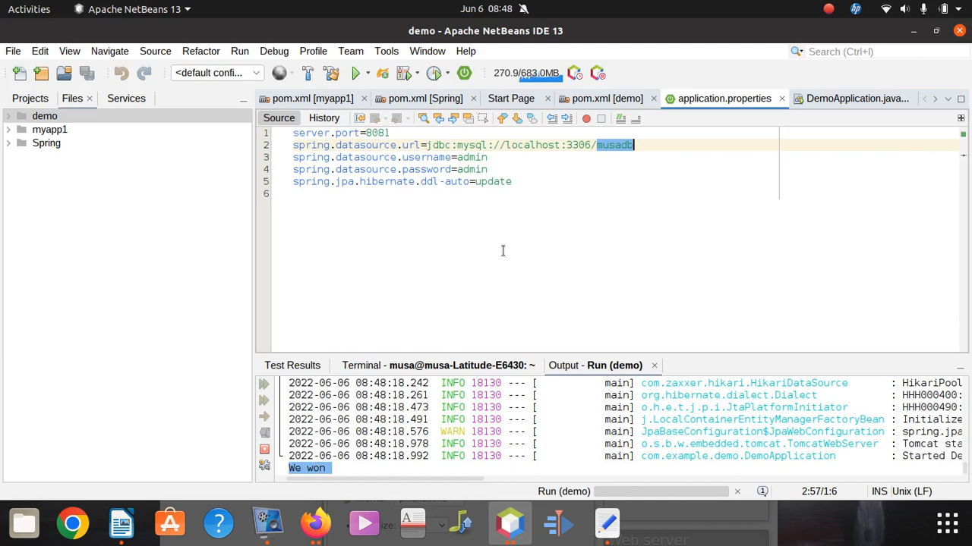
mouse_move(443, 223)
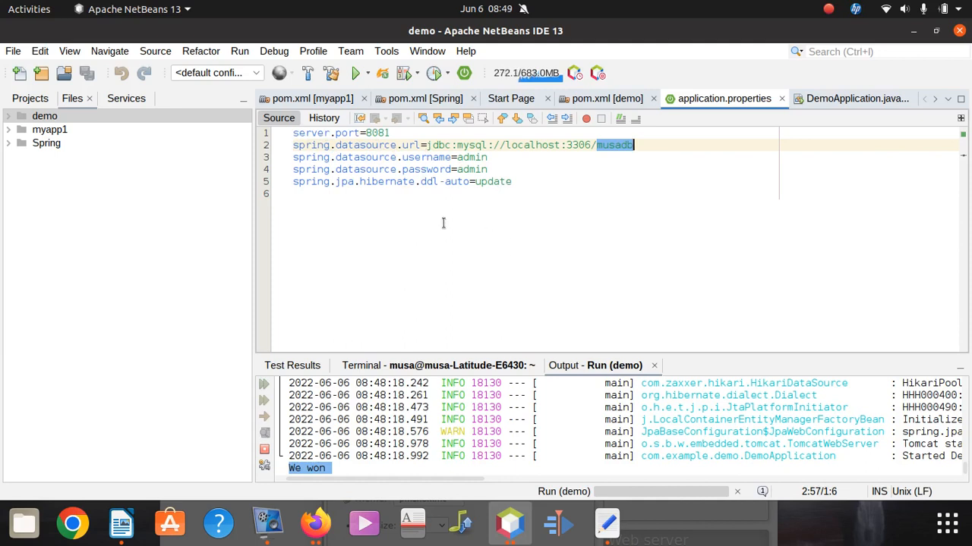
mouse_move(453, 190)
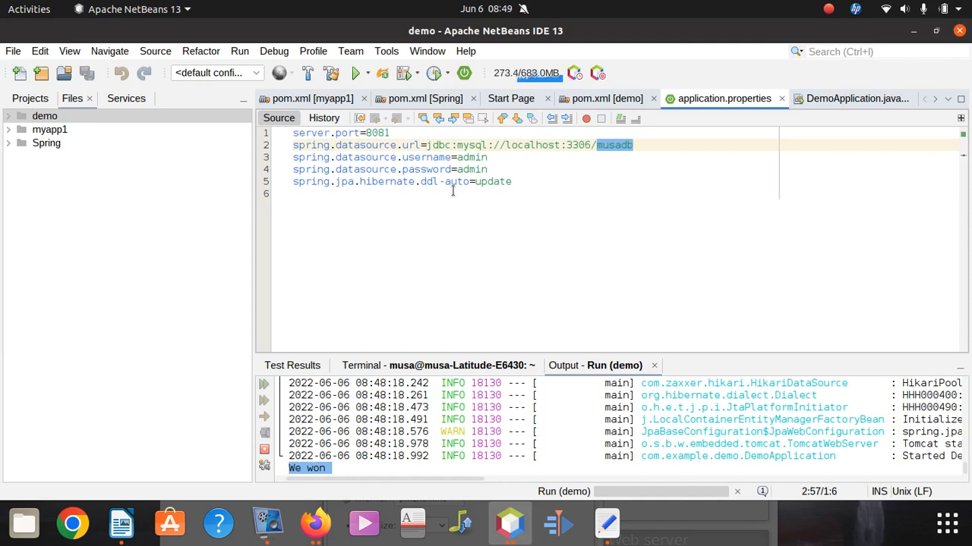